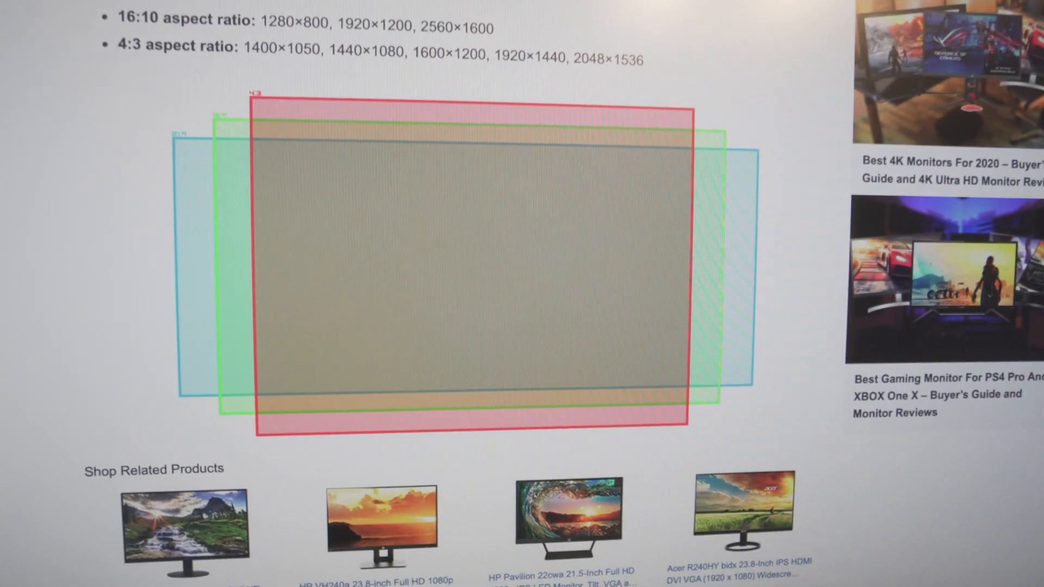
scroll(down, 3)
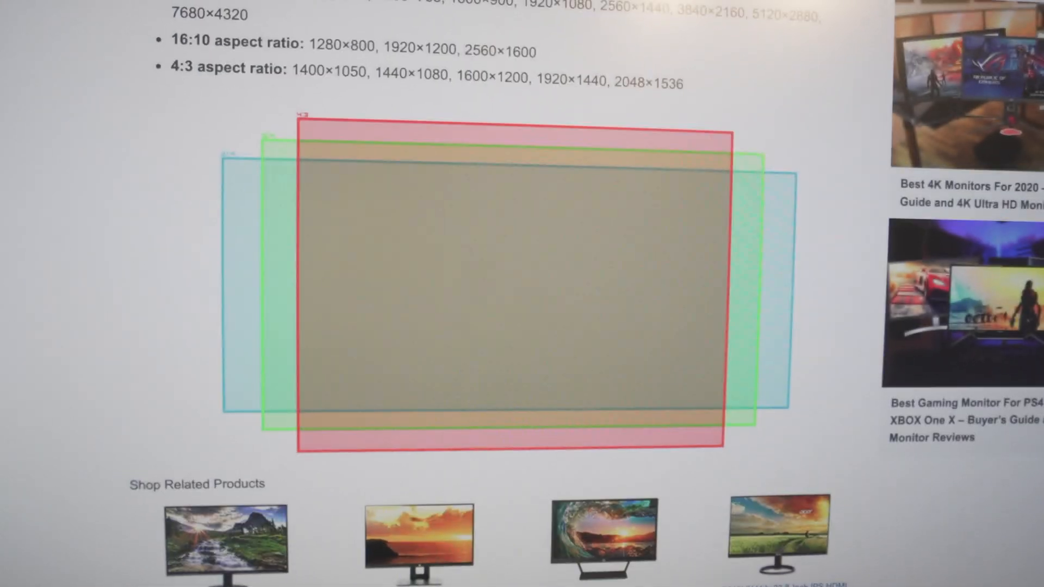
scroll(down, 3)
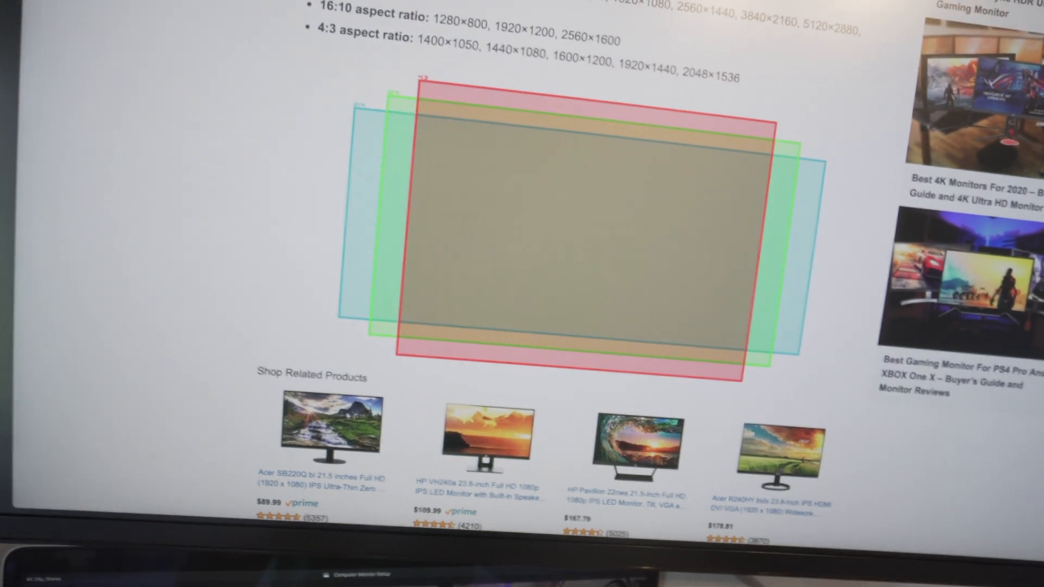
scroll(down, 3)
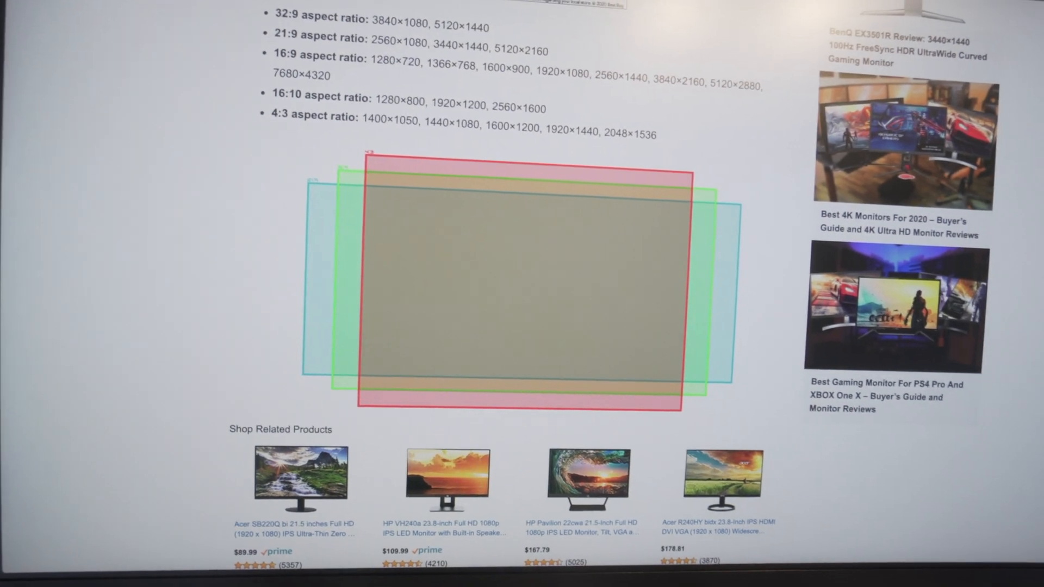
scroll(down, 3)
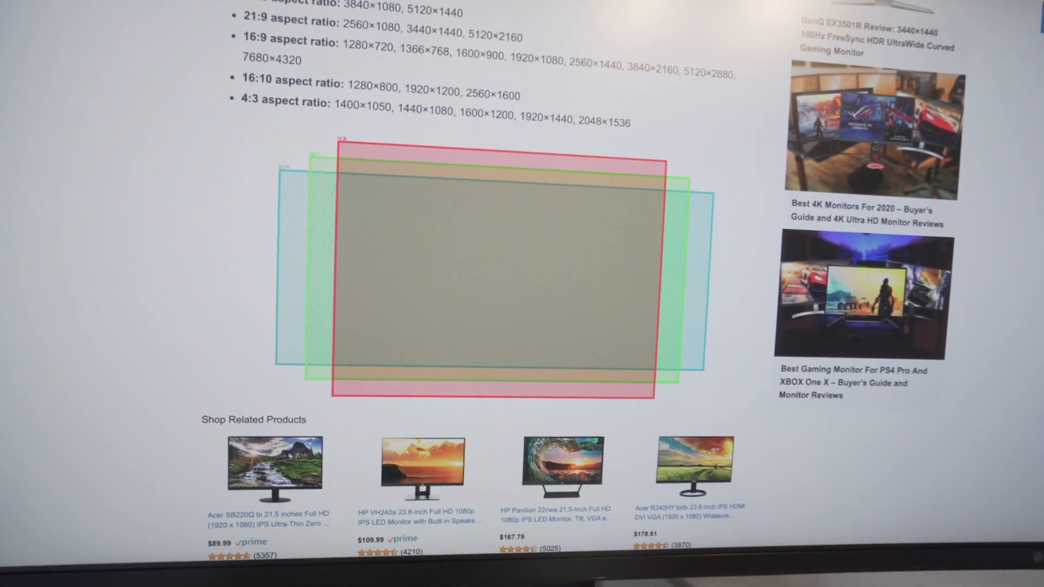